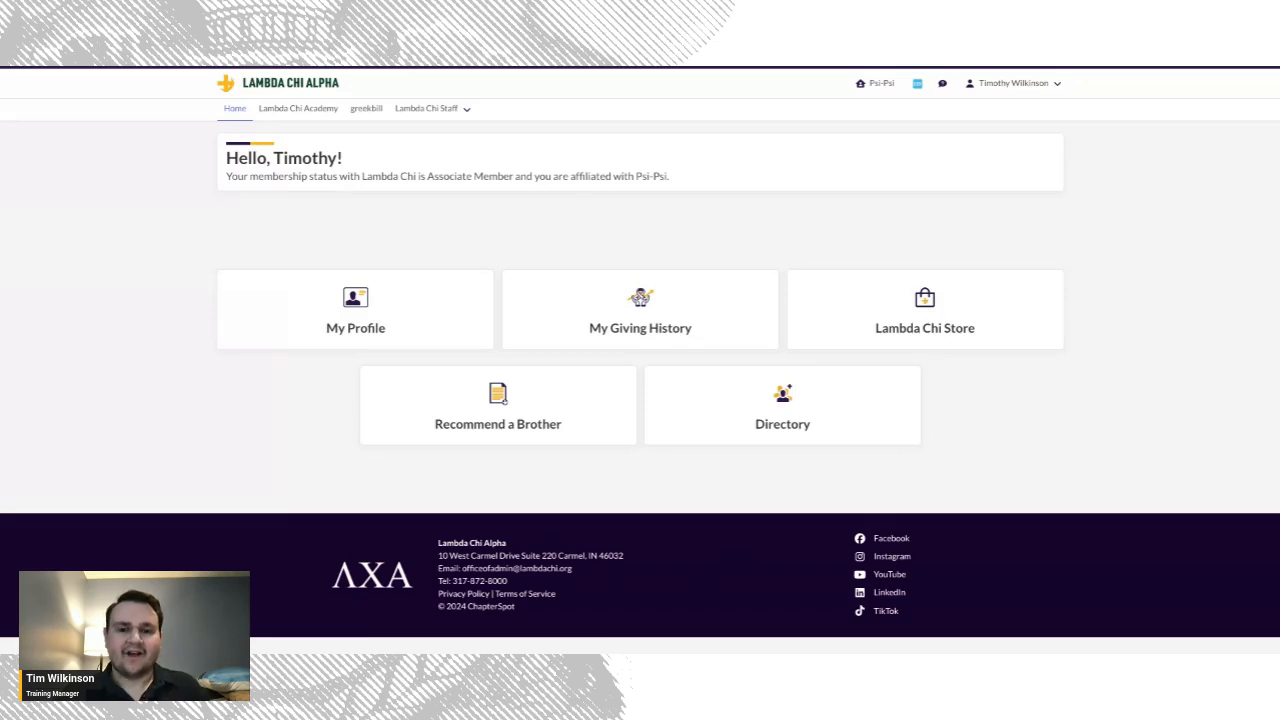
pyautogui.moveTo(444, 314)
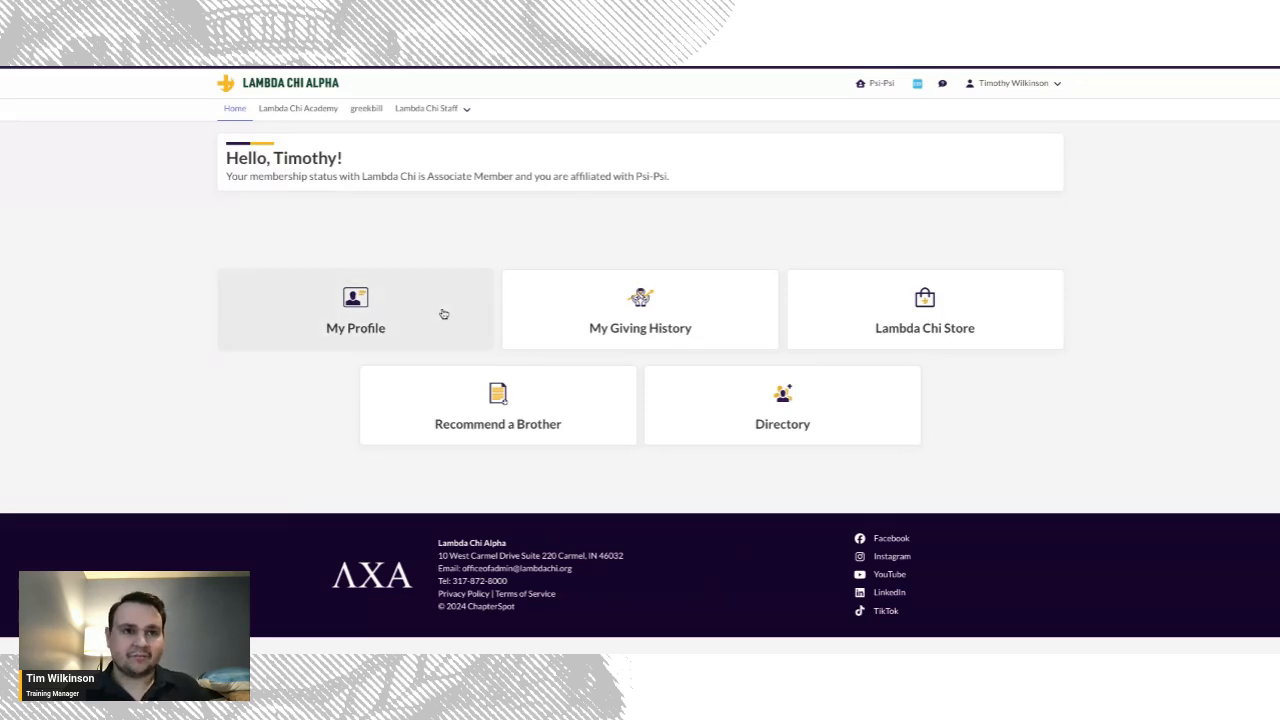
pyautogui.moveTo(552, 296)
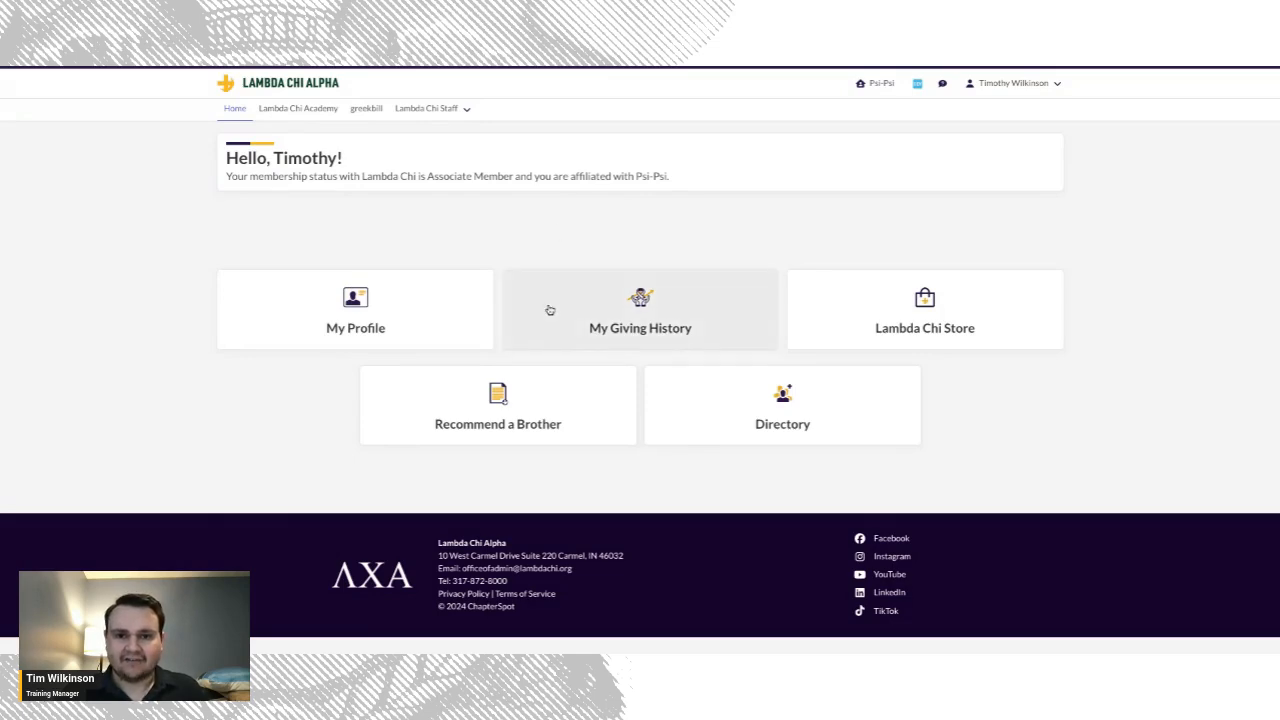
pyautogui.moveTo(819, 207)
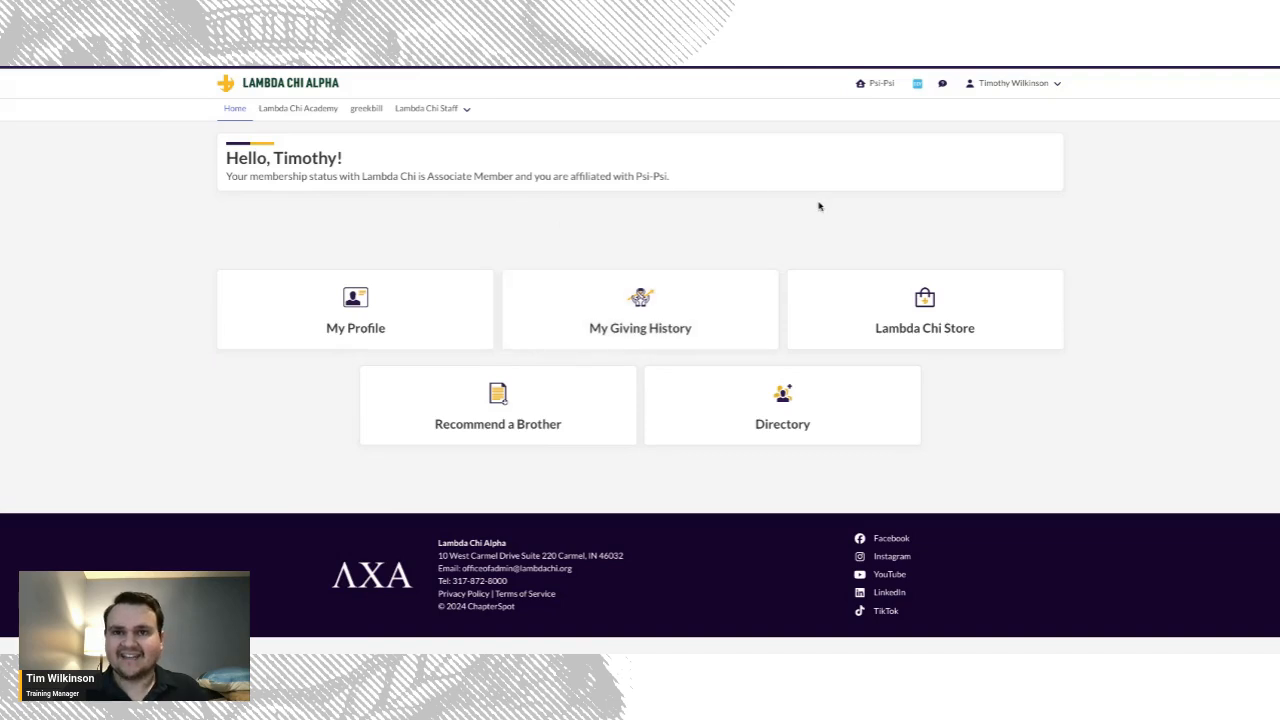
pyautogui.moveTo(582, 424)
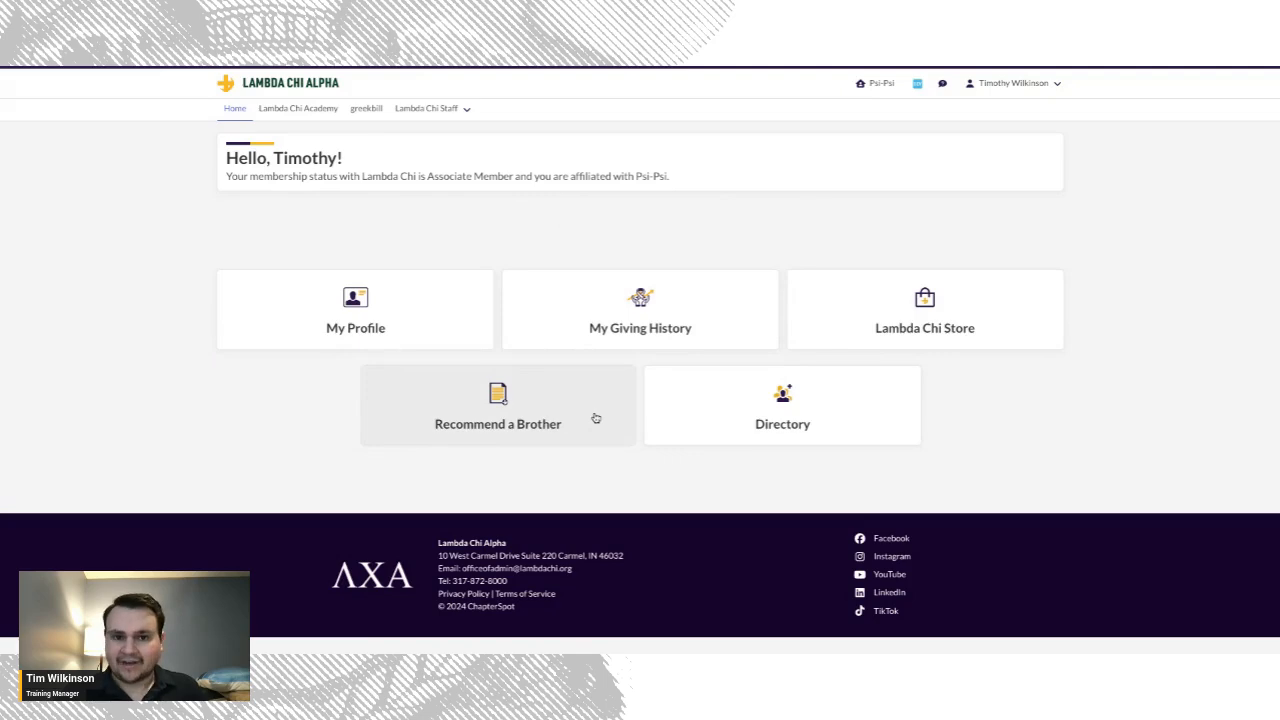
pyautogui.moveTo(715, 402)
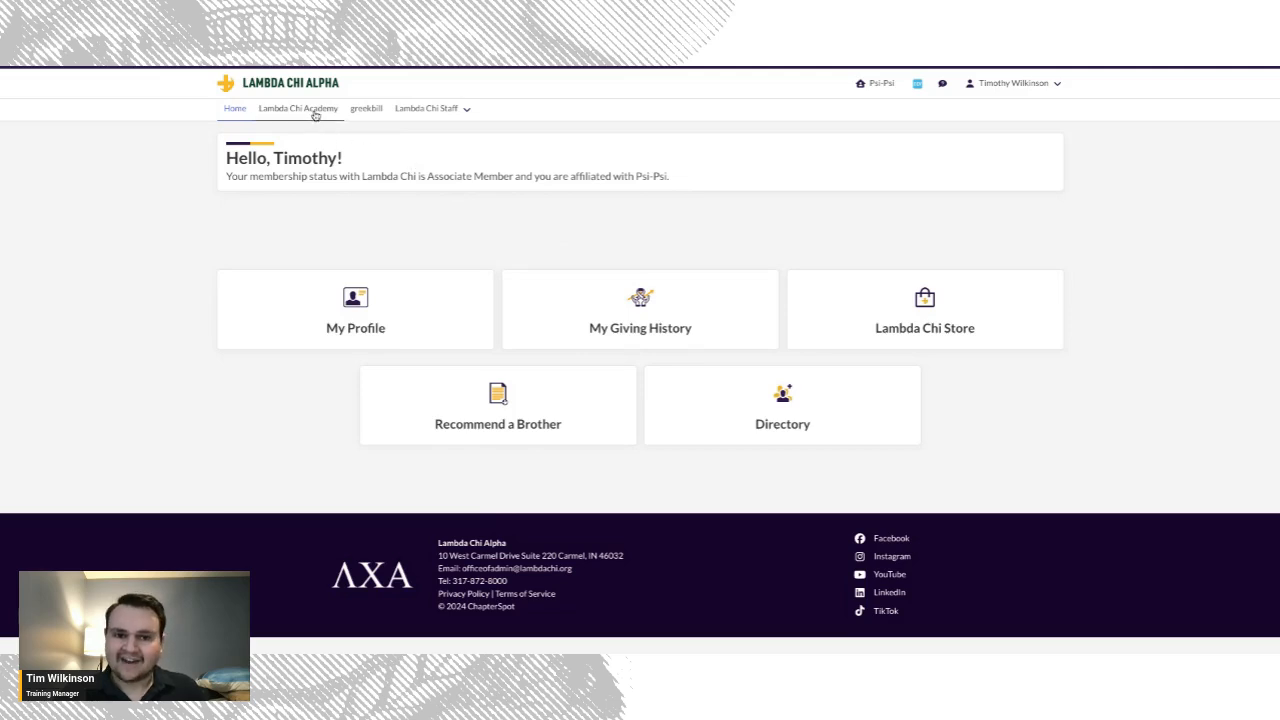
pyautogui.moveTo(389, 148)
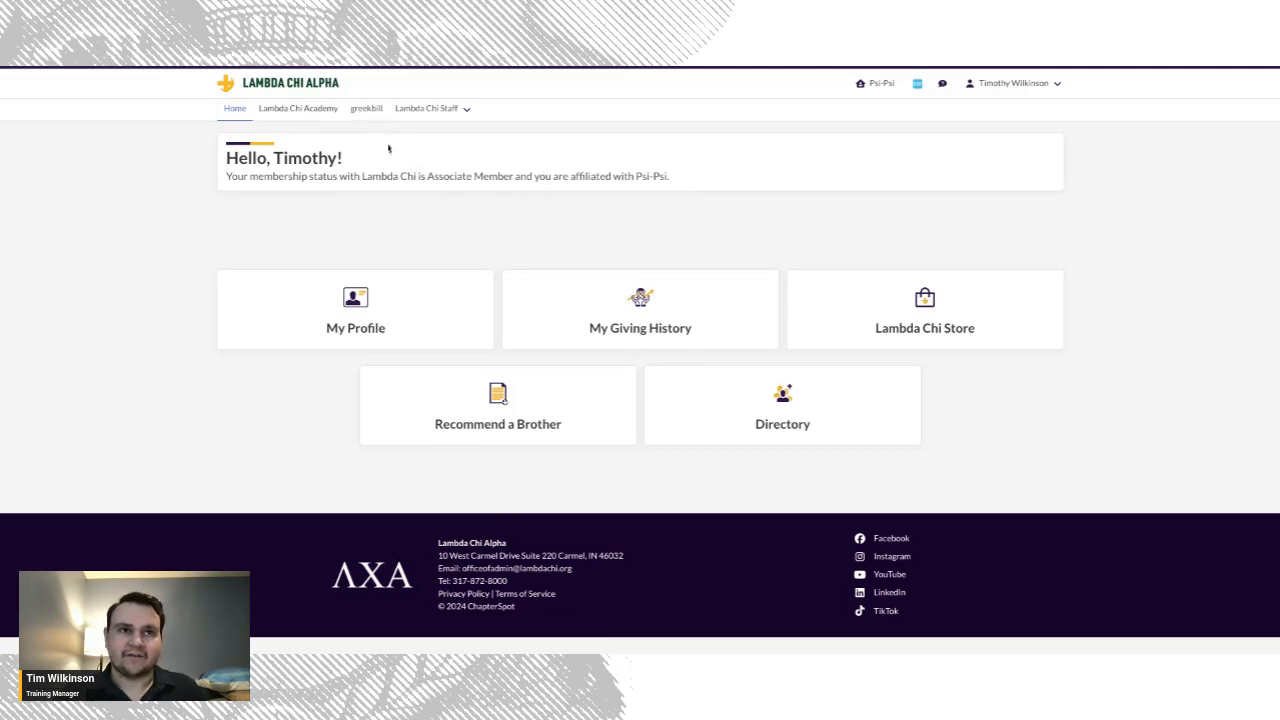
pyautogui.moveTo(742, 177)
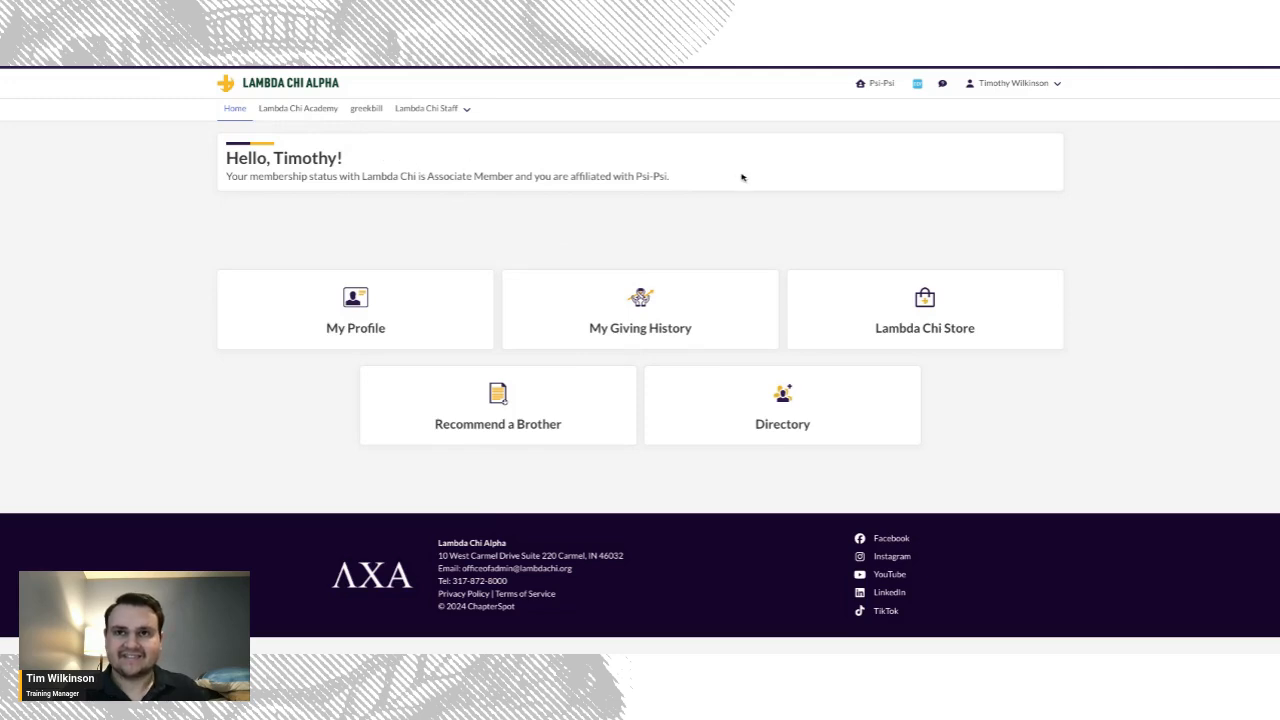
pyautogui.moveTo(868, 107)
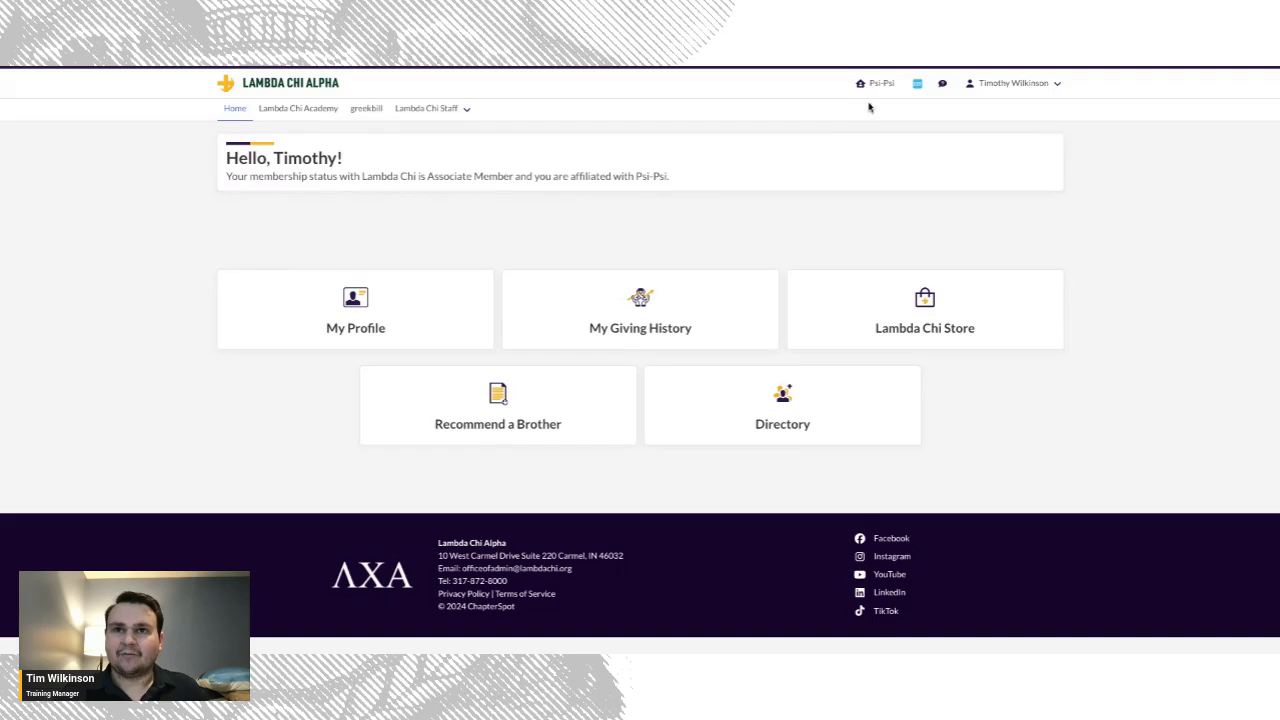
pyautogui.moveTo(877, 97)
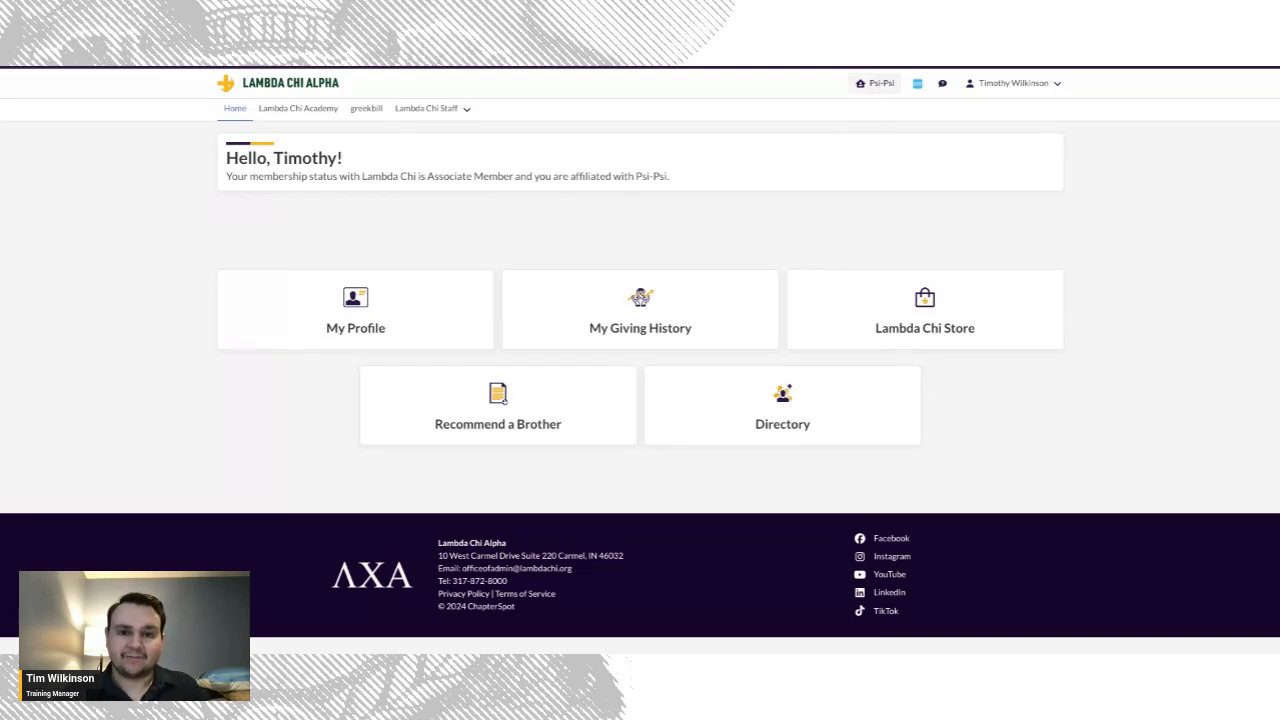
pyautogui.moveTo(822, 216)
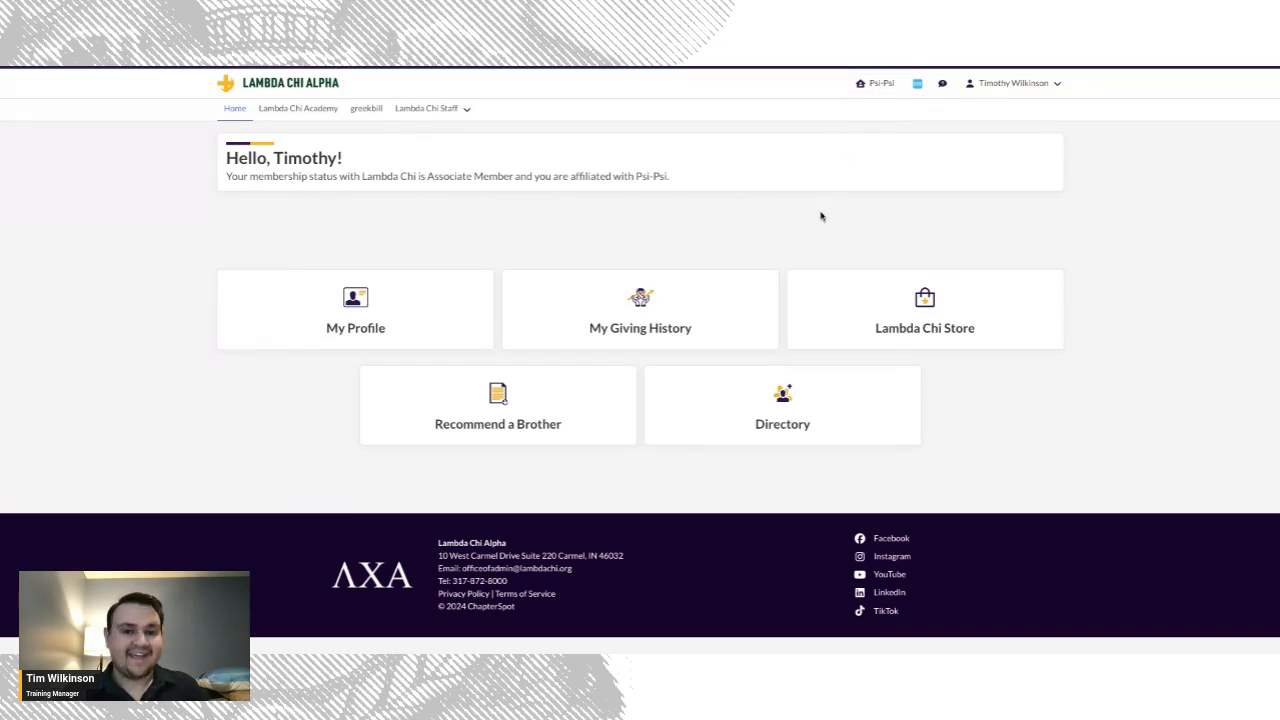